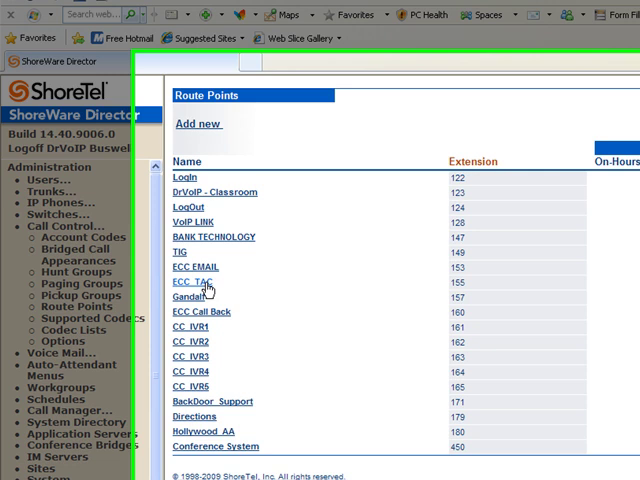
Open route point Gandalf (extension 157) from the Route Points list for editing
left_click(191, 297)
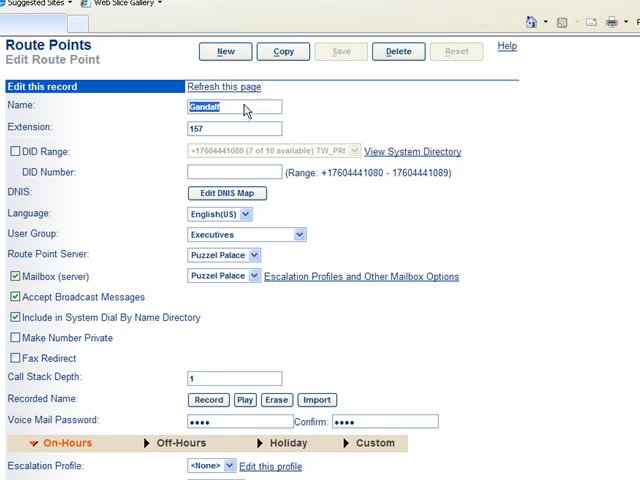
left_click(233, 128)
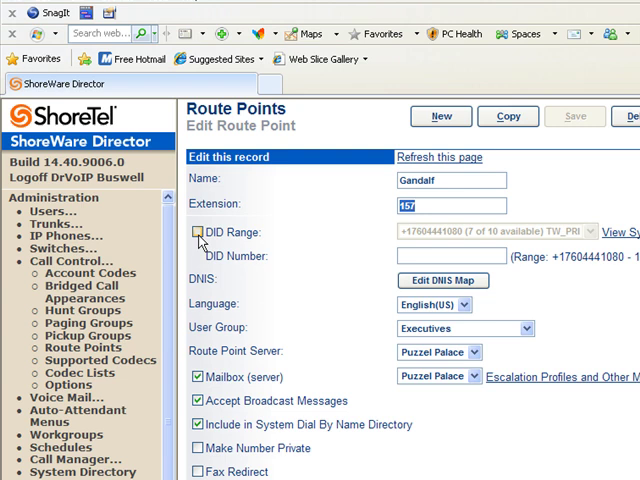
mouse_move(202, 242)
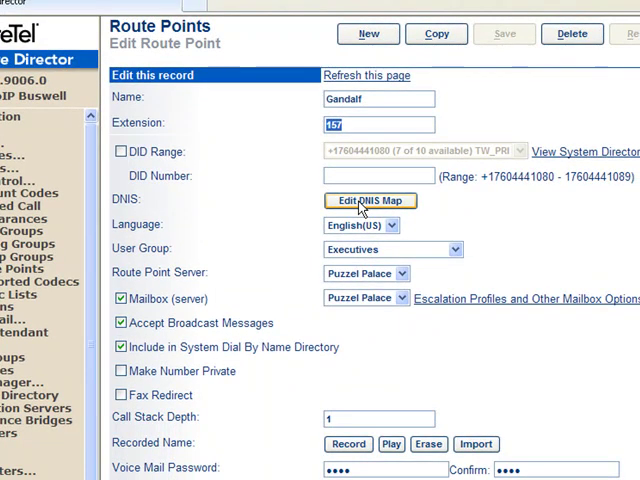
mouse_move(230, 238)
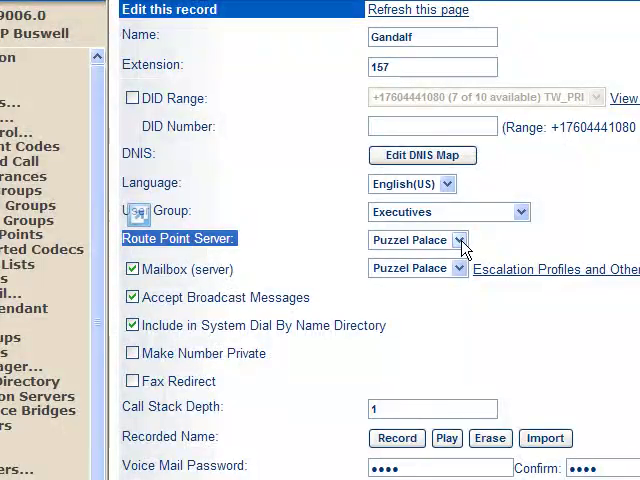
left_click(465, 240)
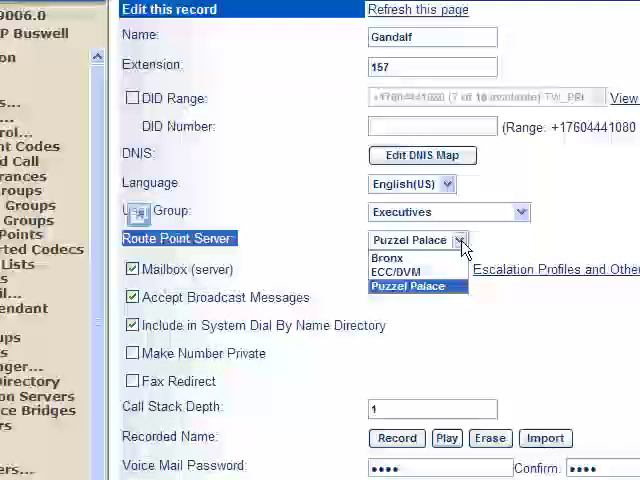
left_click(416, 286)
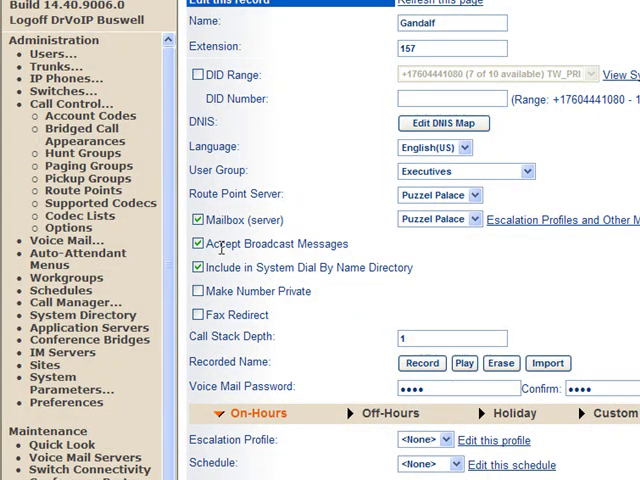
Turn off Accept Broadcast Messages and dial-by-name directory listing for Gandalf, and save
left_click(197, 243)
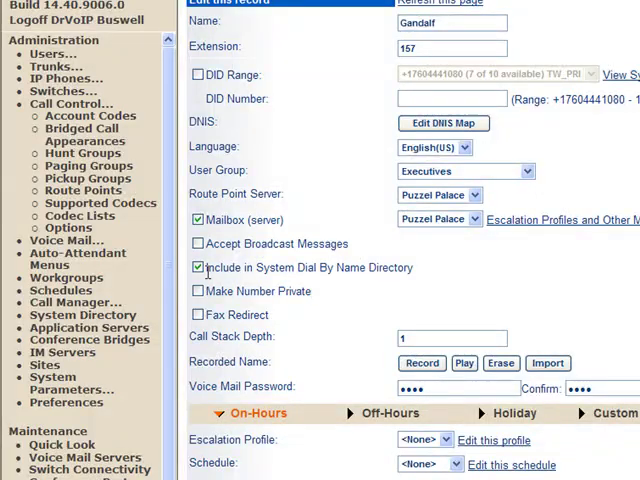
mouse_move(424, 278)
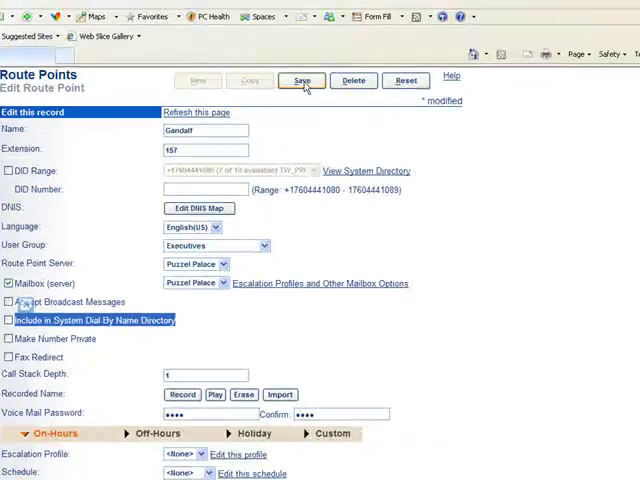
left_click(302, 80)
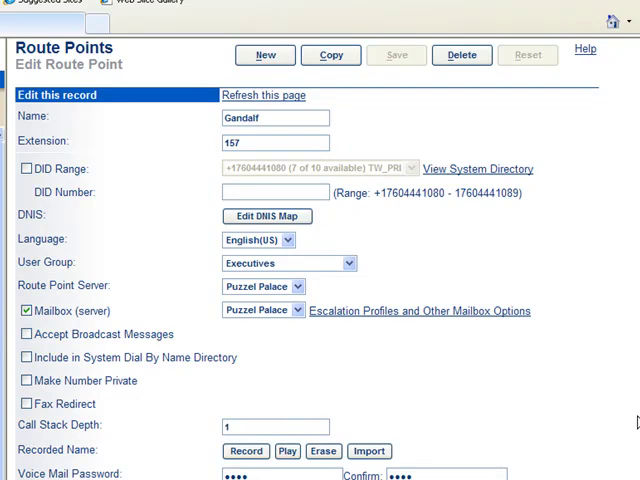
Review No Answer/Busy forwarding to 101 Voice Mail after 2 rings, then save Gandalf
scroll("down", 3)
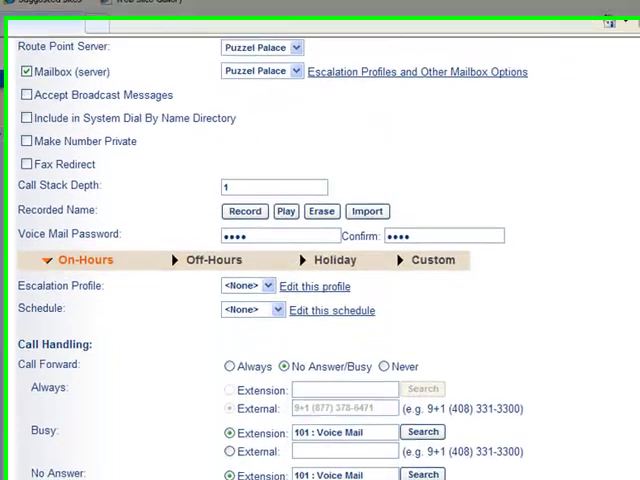
scroll("down", 3)
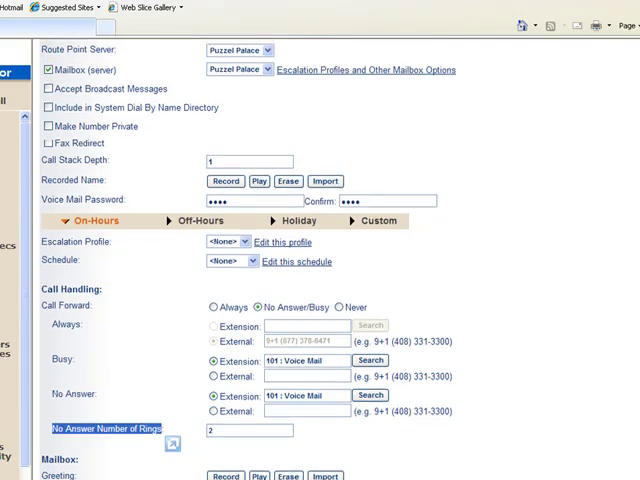
scroll("up", 3)
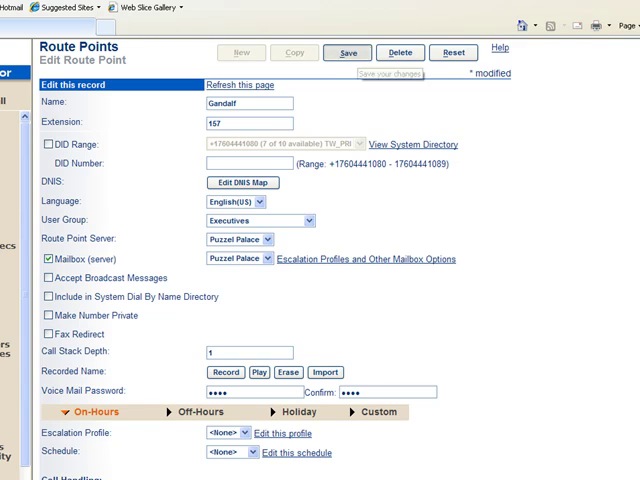
left_click(348, 52)
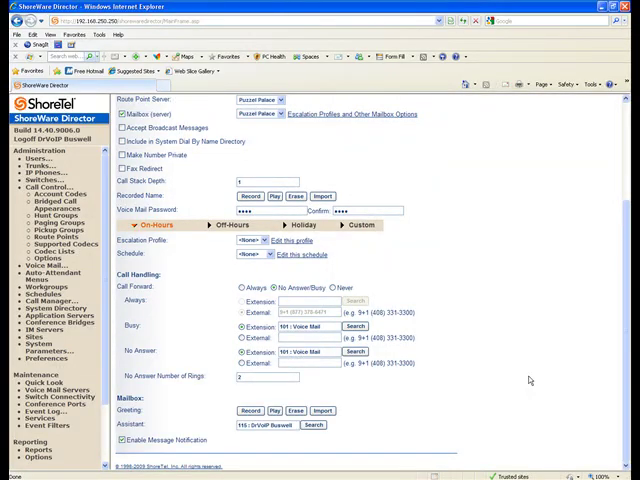
mouse_move(628, 375)
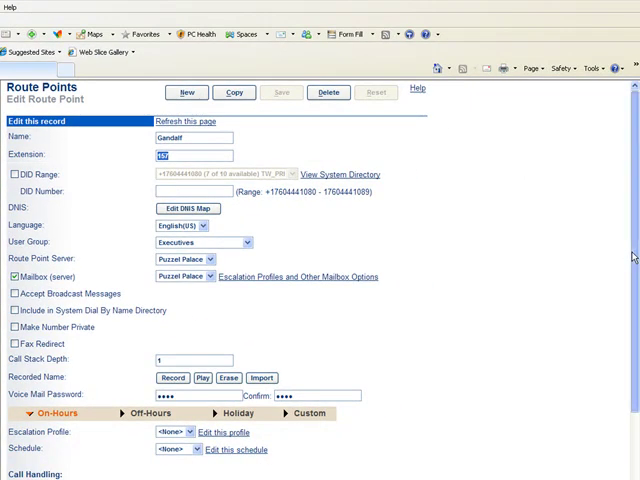
scroll("down", 3)
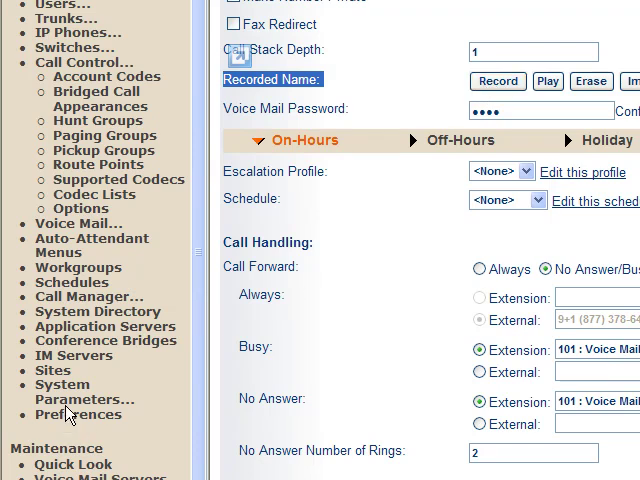
scroll("down", 3)
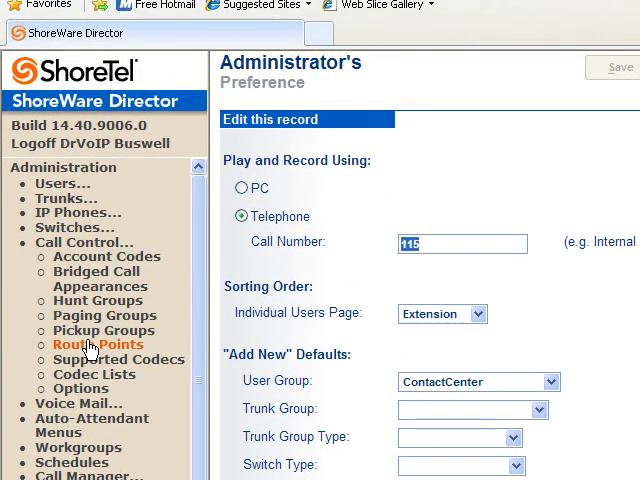
left_click(95, 344)
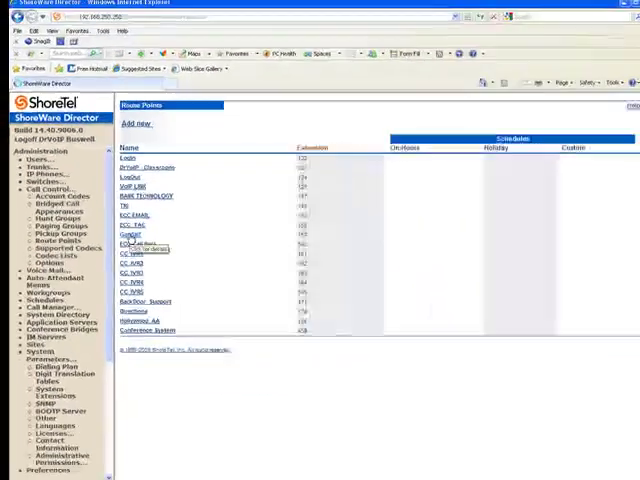
left_click(132, 244)
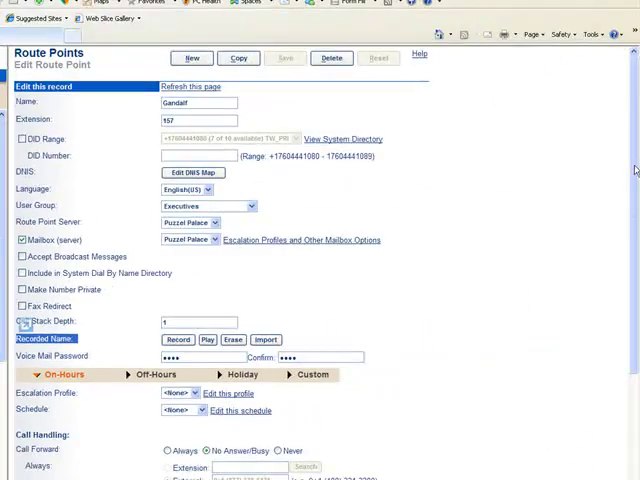
scroll("down", 3)
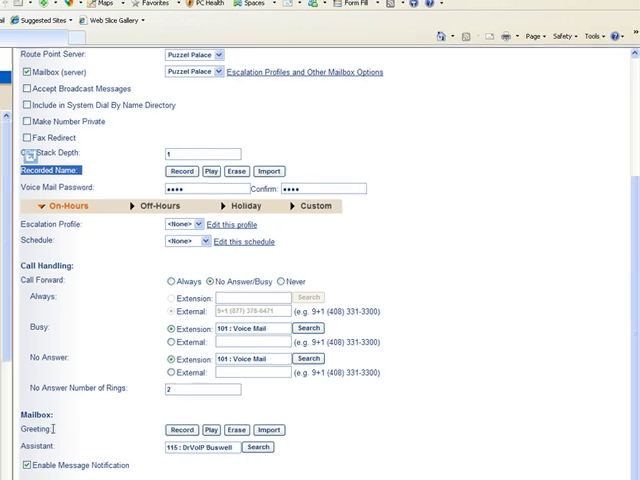
scroll("down", 3)
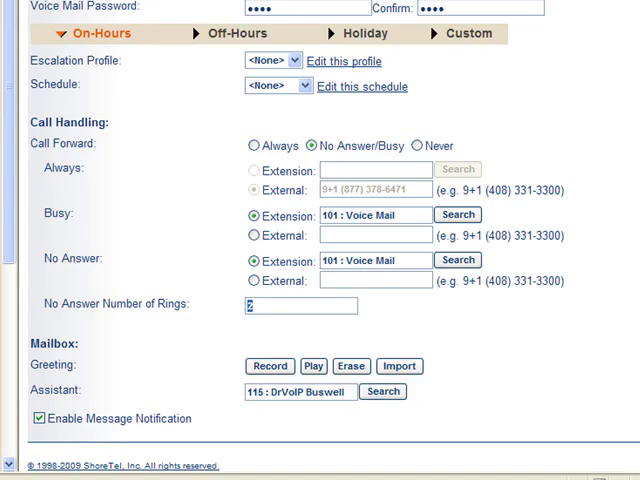
scroll("up", 3)
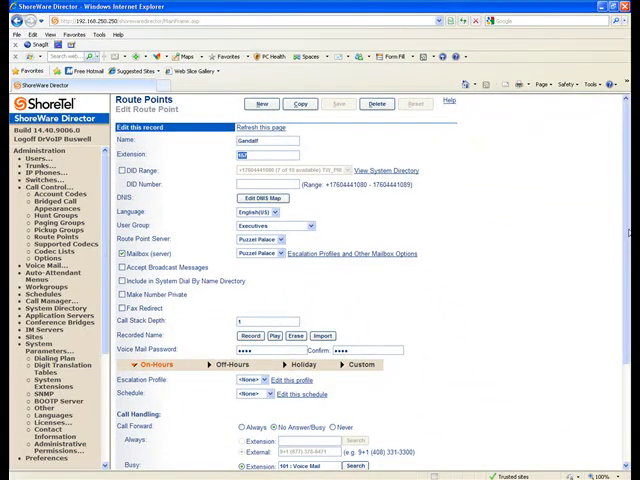
scroll("down", 3)
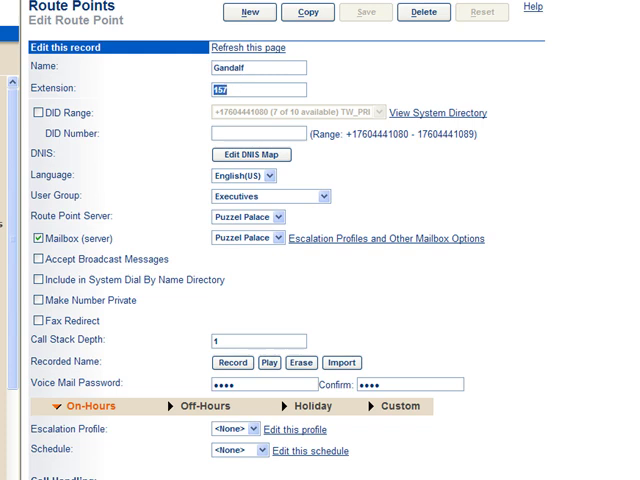
scroll("down", 3)
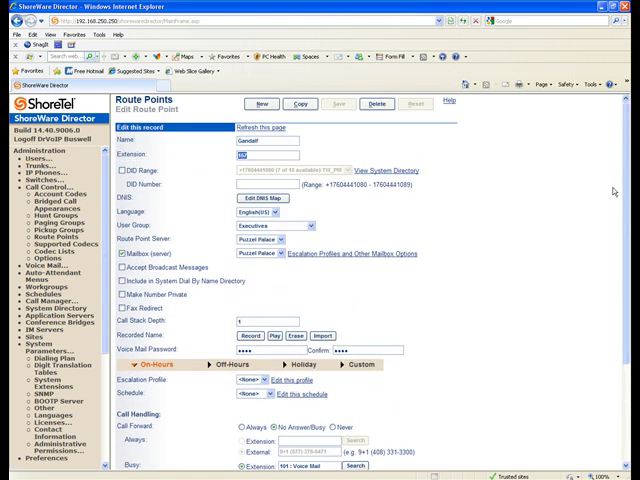
View the All_HQ, DrVoIP_TEAM and test extension lists, then return to Route Points
scroll("down", 3)
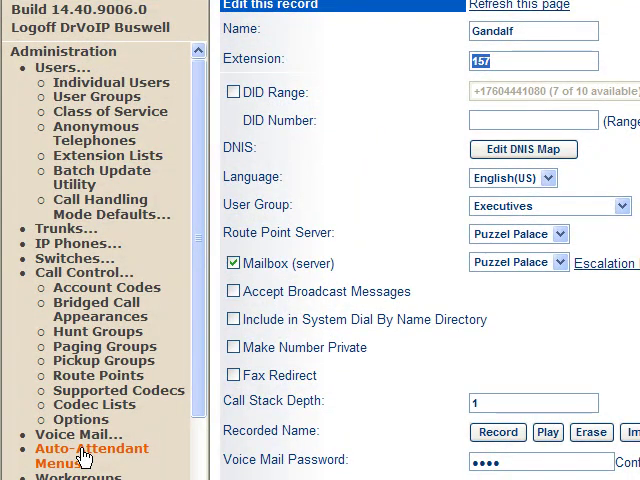
mouse_move(108, 155)
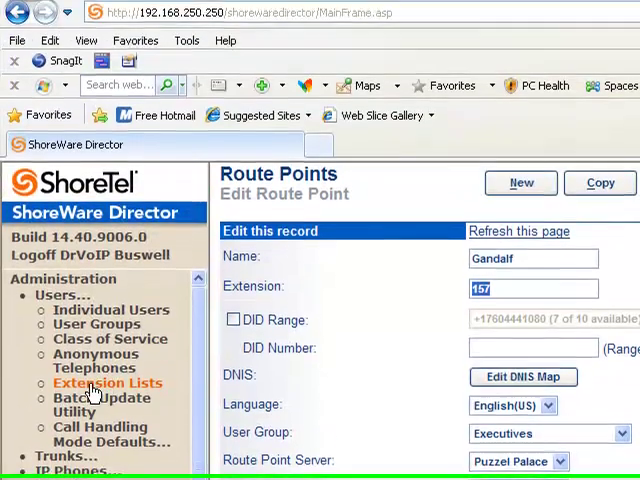
left_click(107, 383)
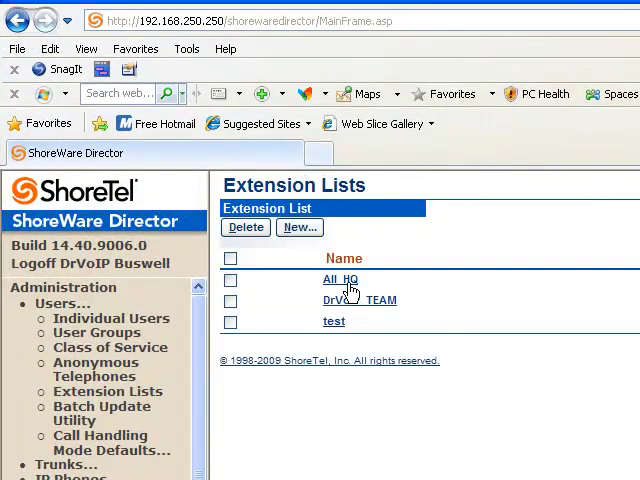
left_click(338, 279)
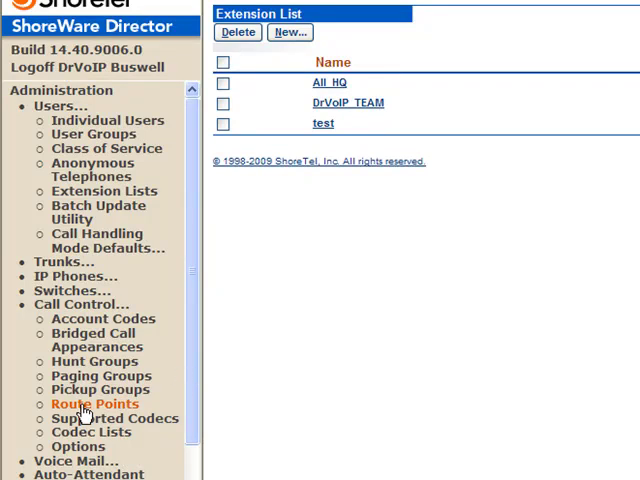
left_click(94, 403)
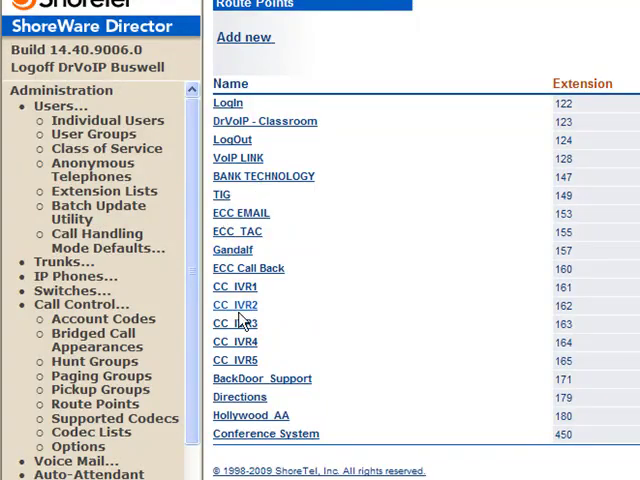
left_click(232, 249)
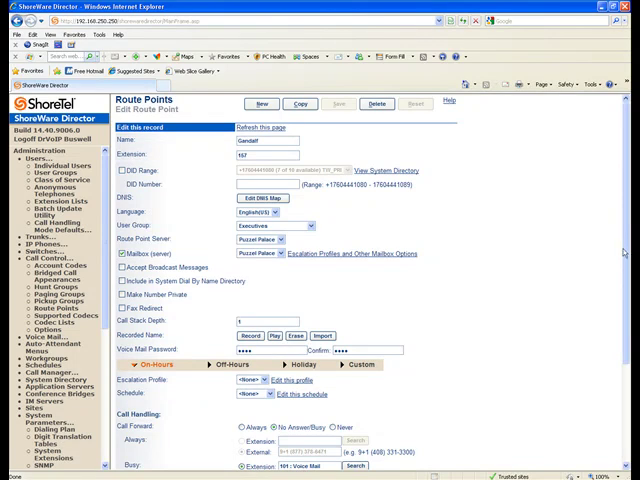
scroll("down", 3)
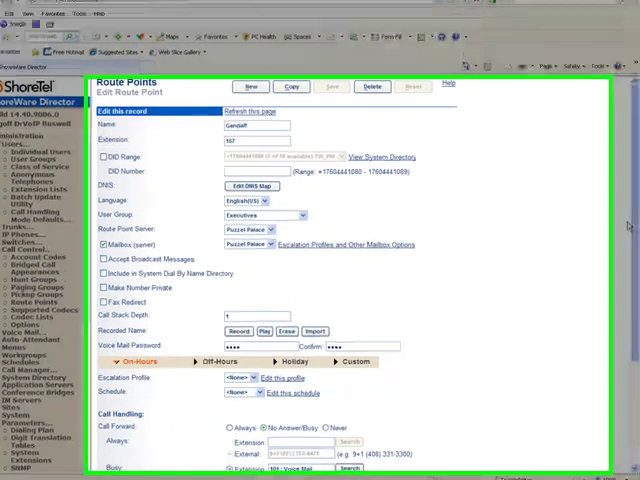
scroll("down", 3)
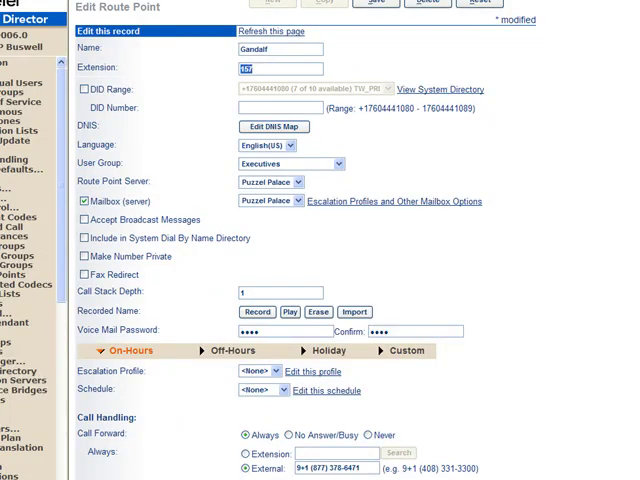
Review Gandalf's Call Handling settings and go to the ShoreTel Reports page
scroll("down", 3)
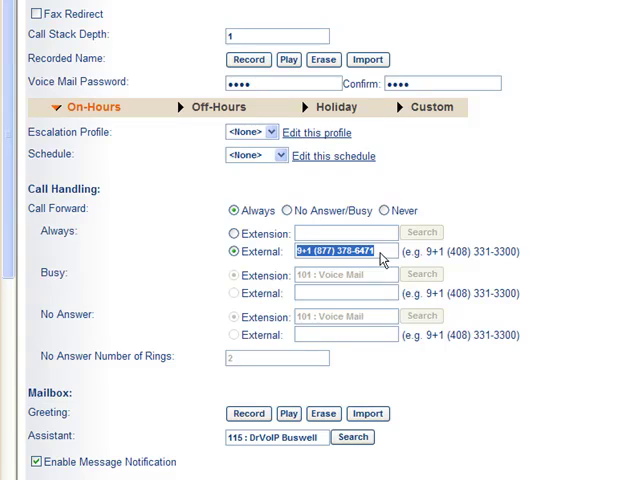
scroll("down", 3)
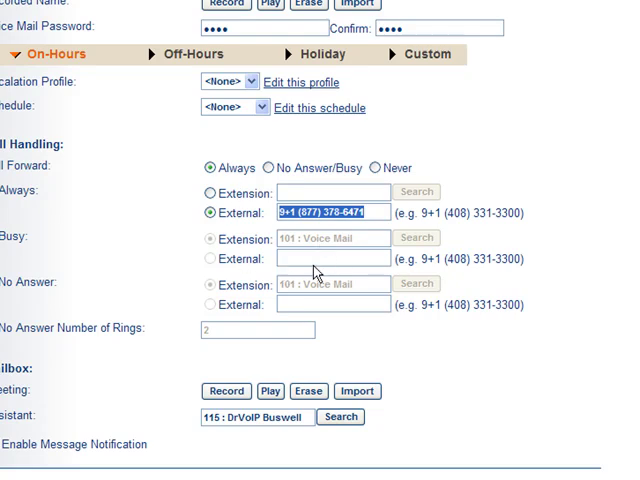
mouse_move(358, 214)
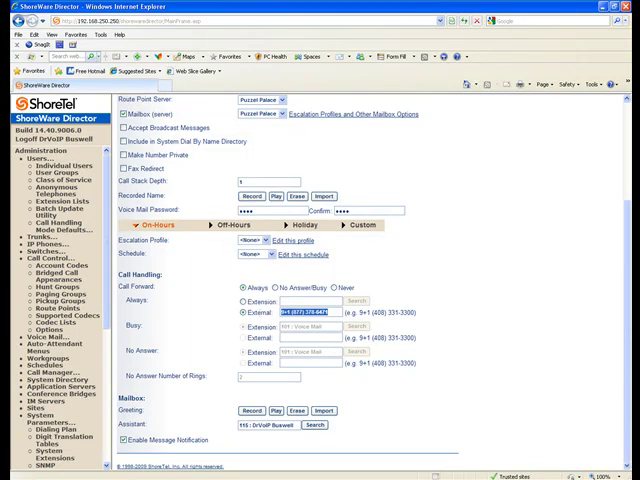
scroll("up", 3)
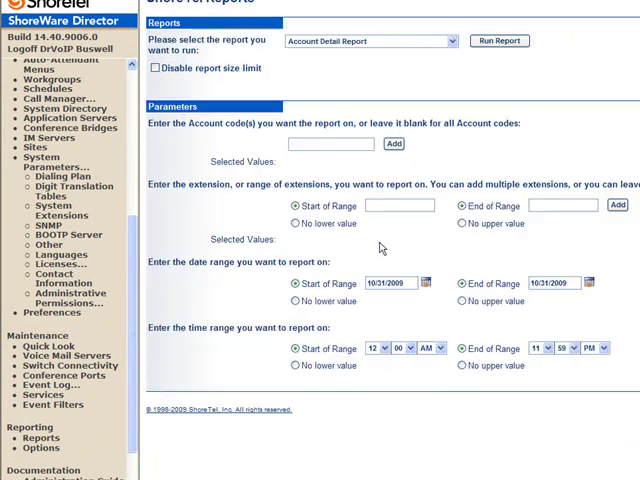
left_click(449, 41)
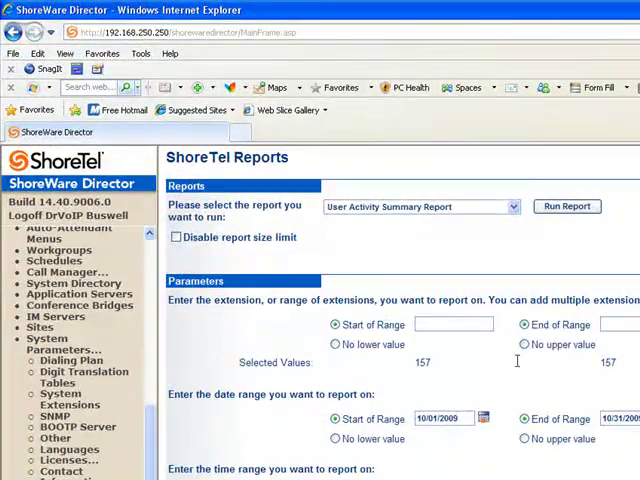
Set up a User Activity Summary Report for extension 157, 10/30/2009 to 10/31/2009
scroll("down", 3)
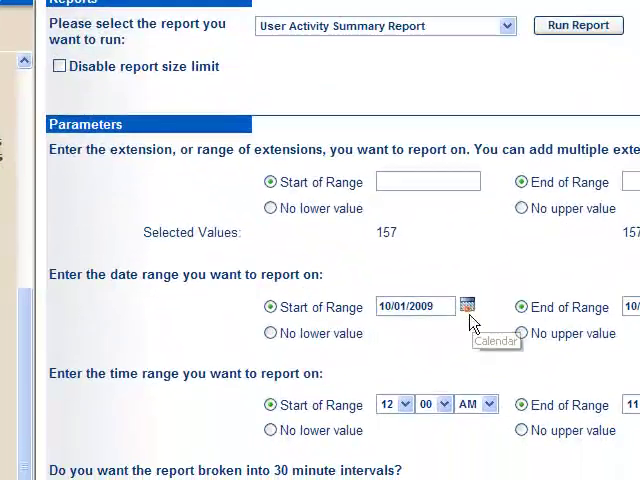
left_click(469, 305)
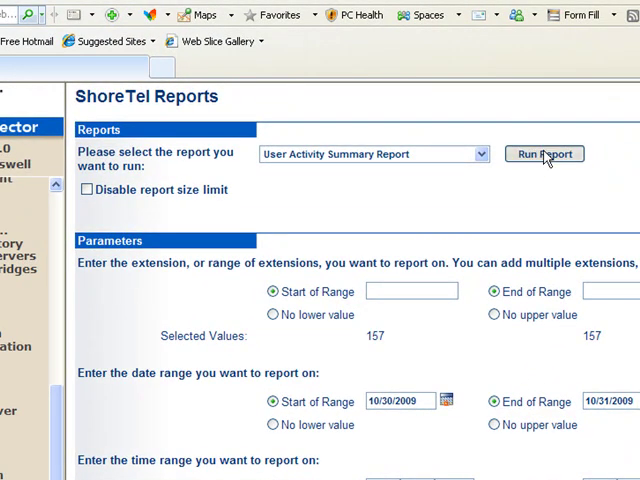
Run the report and check Gandalf's row: 1 inbound, 1 outbound, 2 total calls
left_click(545, 154)
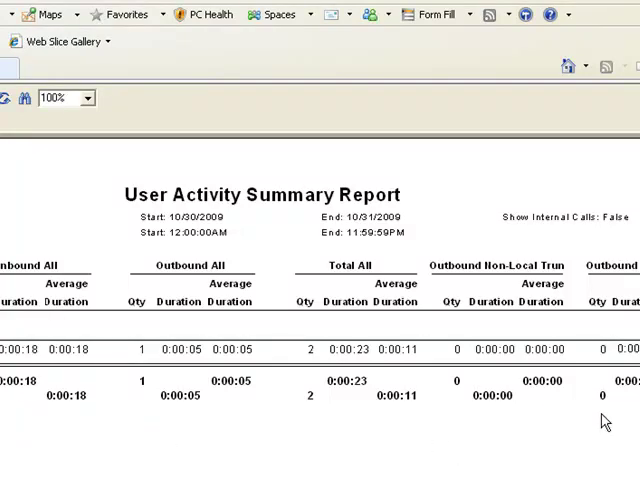
mouse_move(336, 250)
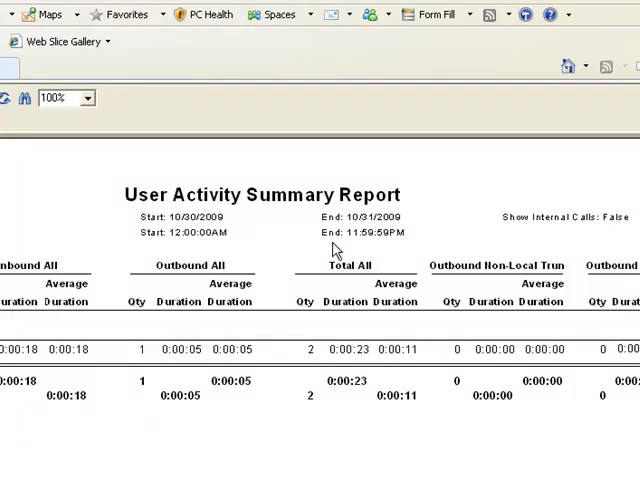
mouse_move(288, 238)
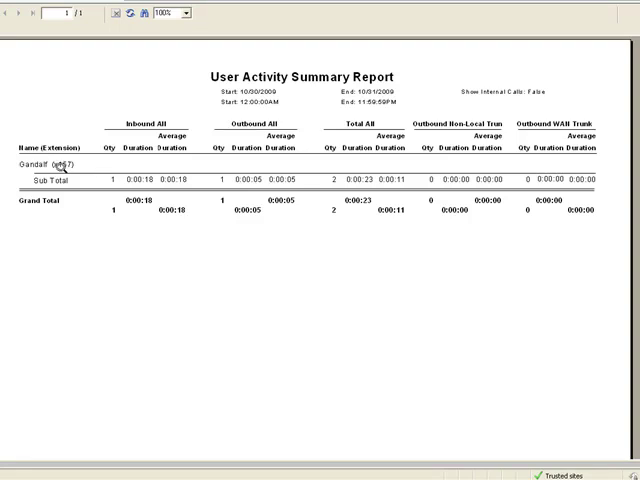
mouse_move(466, 77)
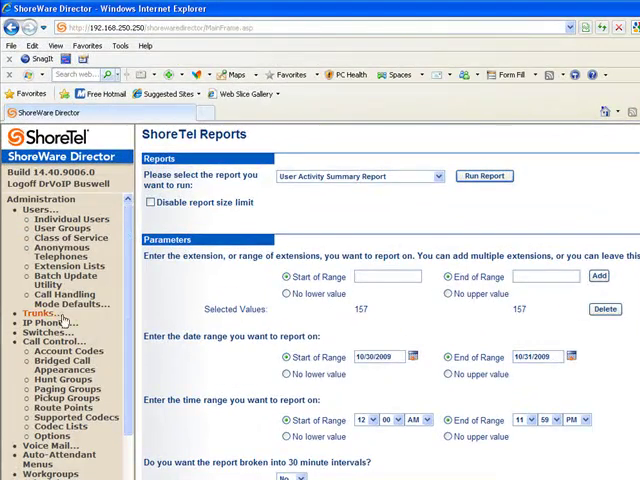
mouse_move(62, 418)
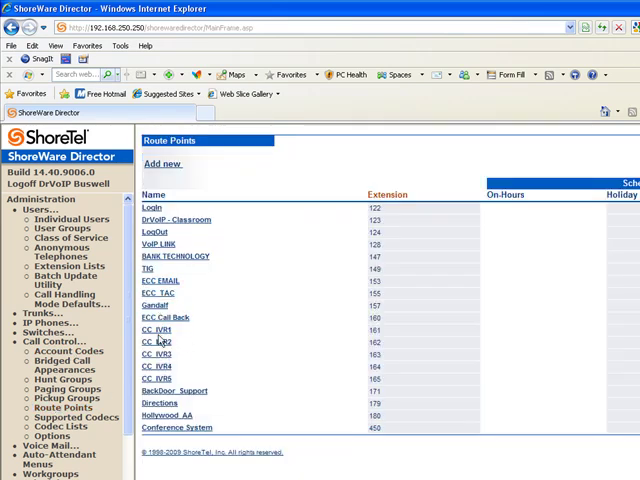
Reopen route point Gandalf (157) from the Route Points list and scroll to Call Handling
left_click(157, 329)
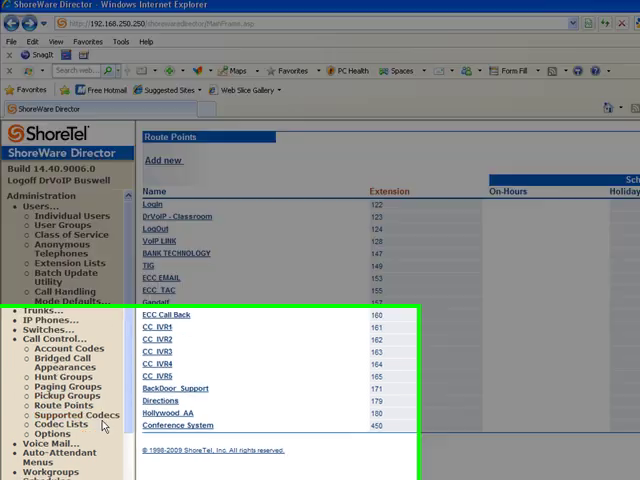
scroll("down", 3)
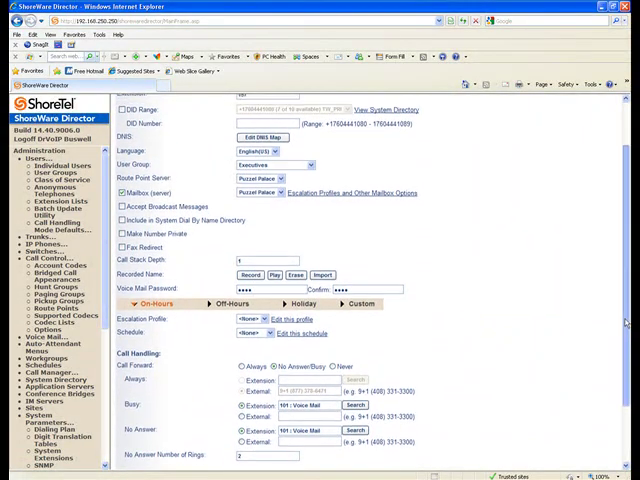
Switch Gandalf's Call Forward back to No Answer/Busy to 101 Voice Mail, and save
scroll("down", 3)
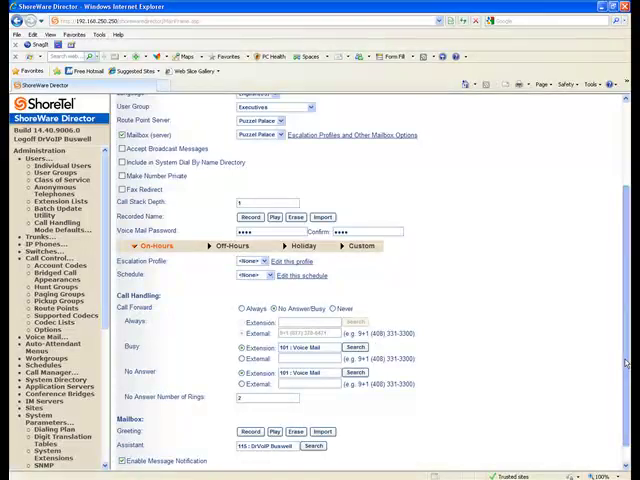
scroll("up", 3)
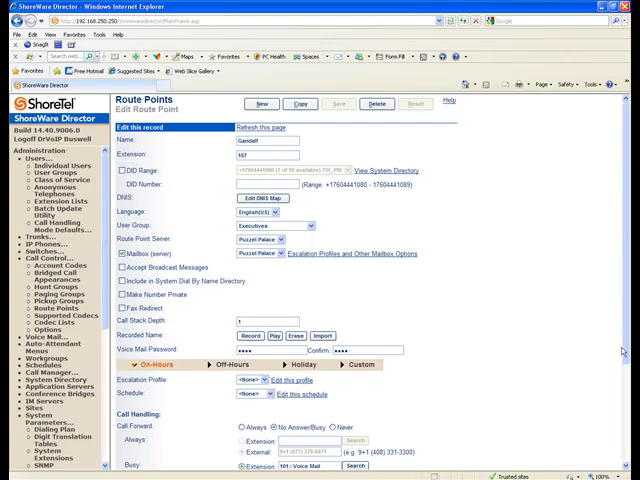
mouse_move(620, 350)
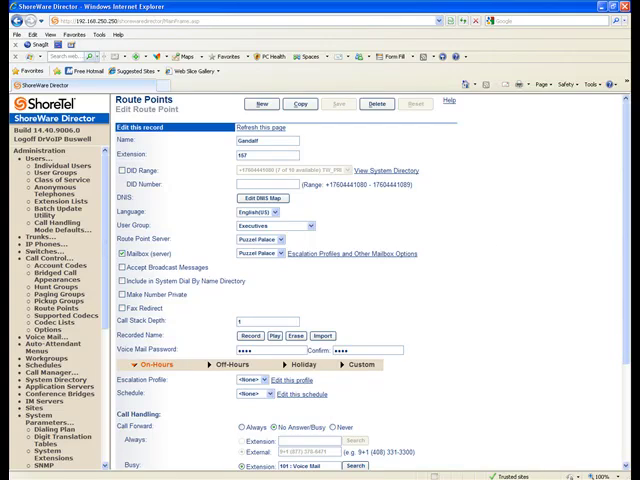